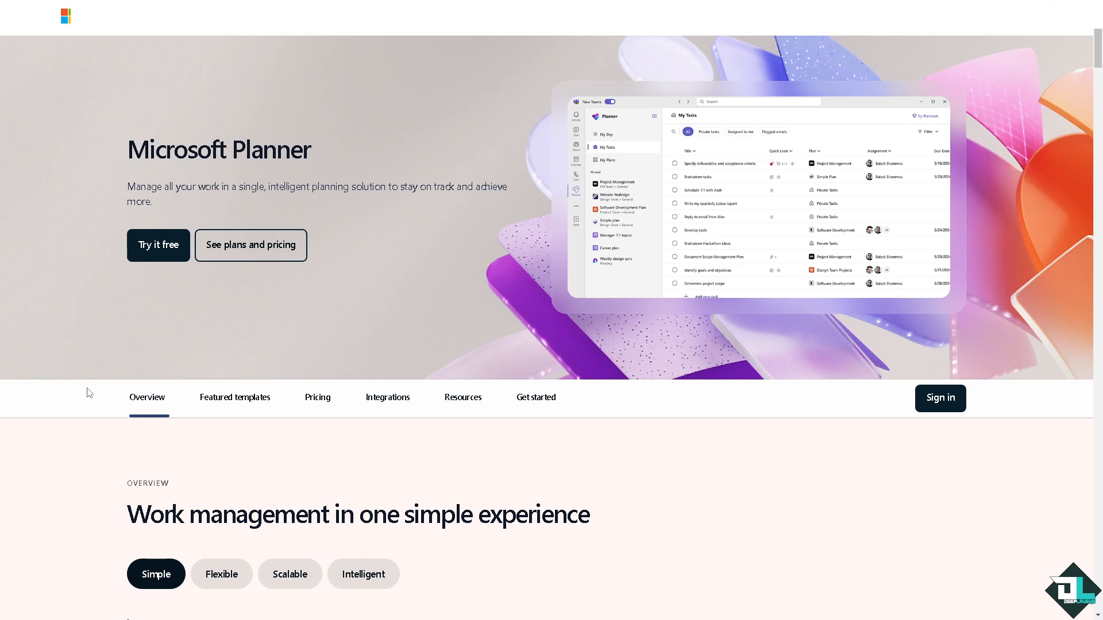
mouse_move(168, 253)
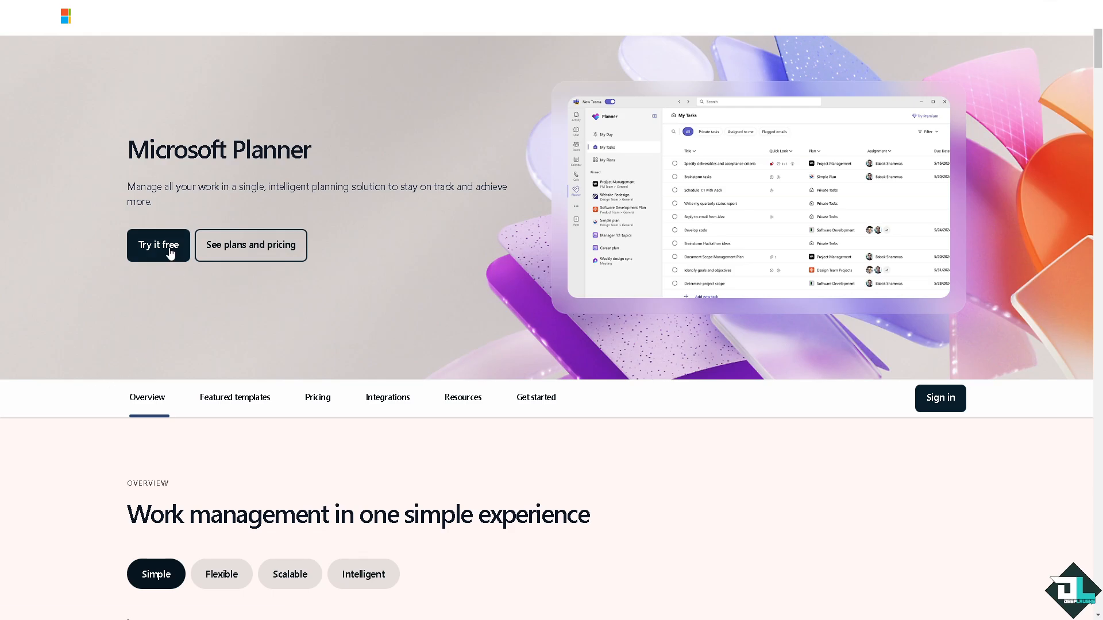
Start the Planner free trial and sign in with the trial email
left_click(159, 245)
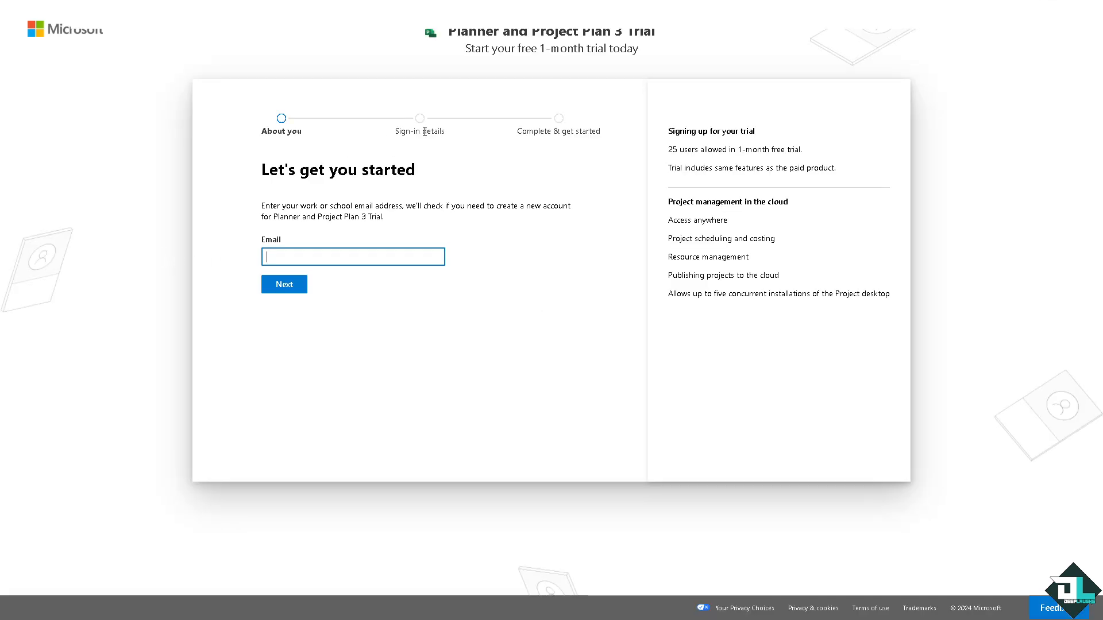
left_click(284, 285)
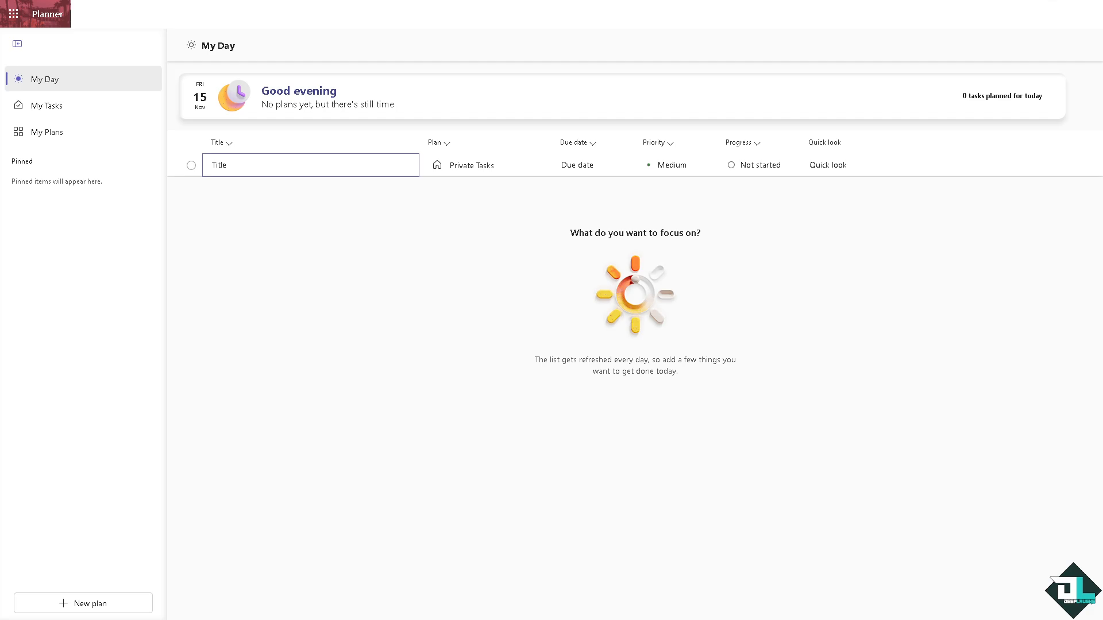
mouse_move(69, 108)
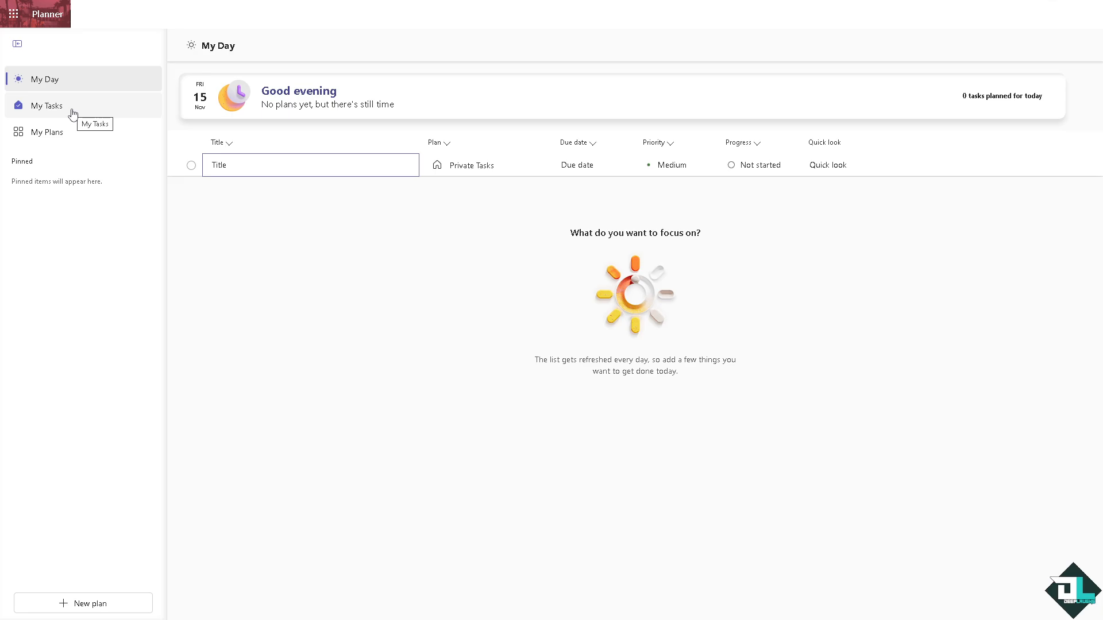
Go to My Plans and bring up the BACK UP task in the How to Link Two Tasks plan
left_click(46, 132)
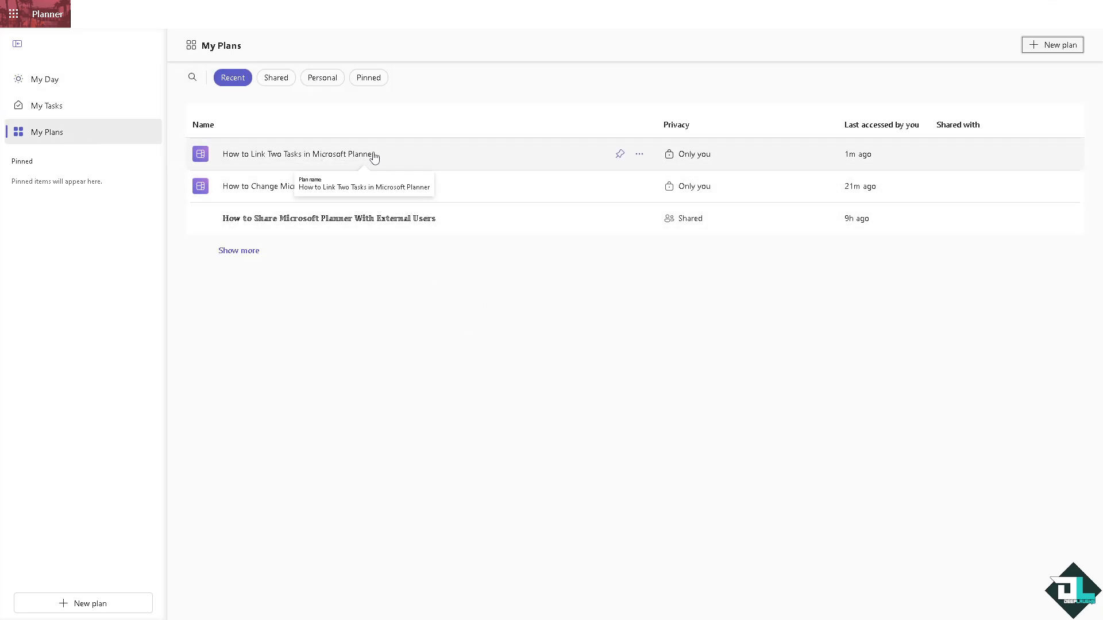
left_click(298, 154)
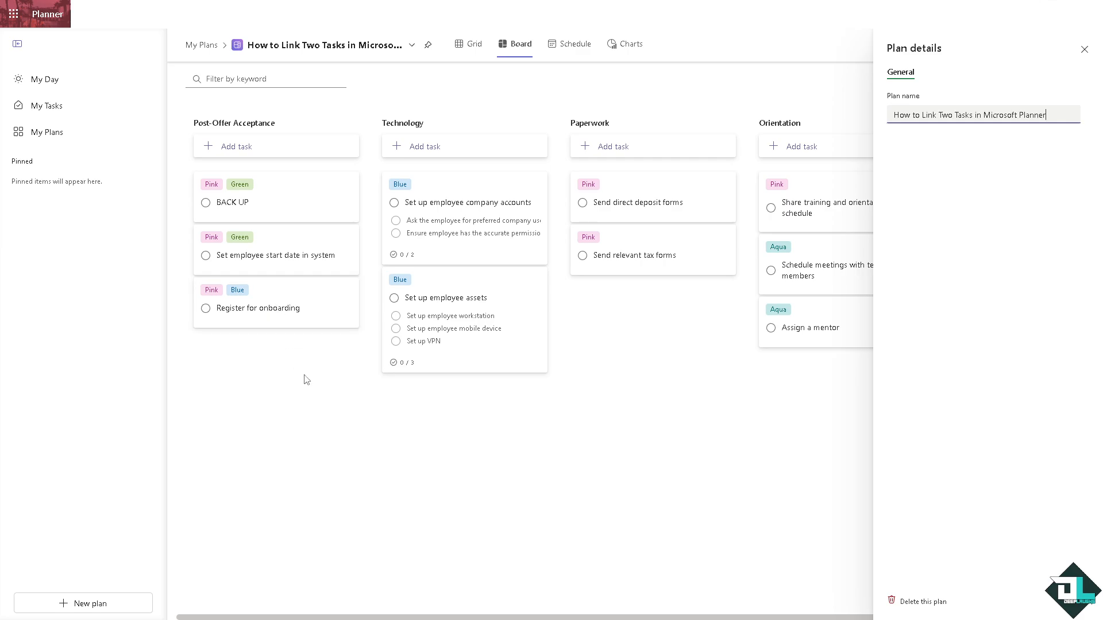
mouse_move(273, 209)
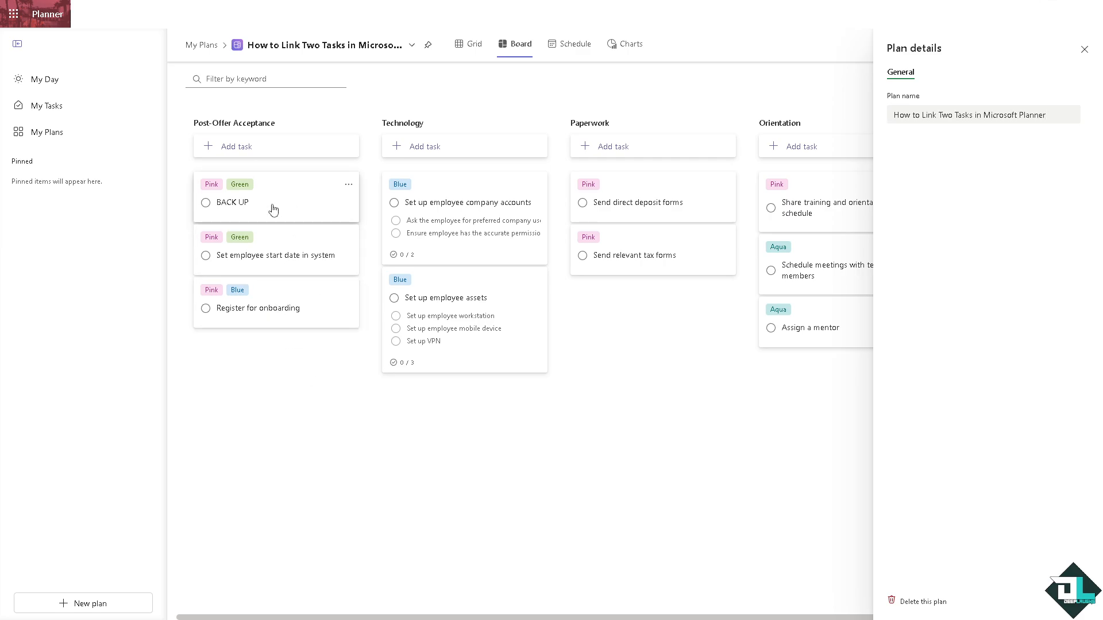
left_click(233, 202)
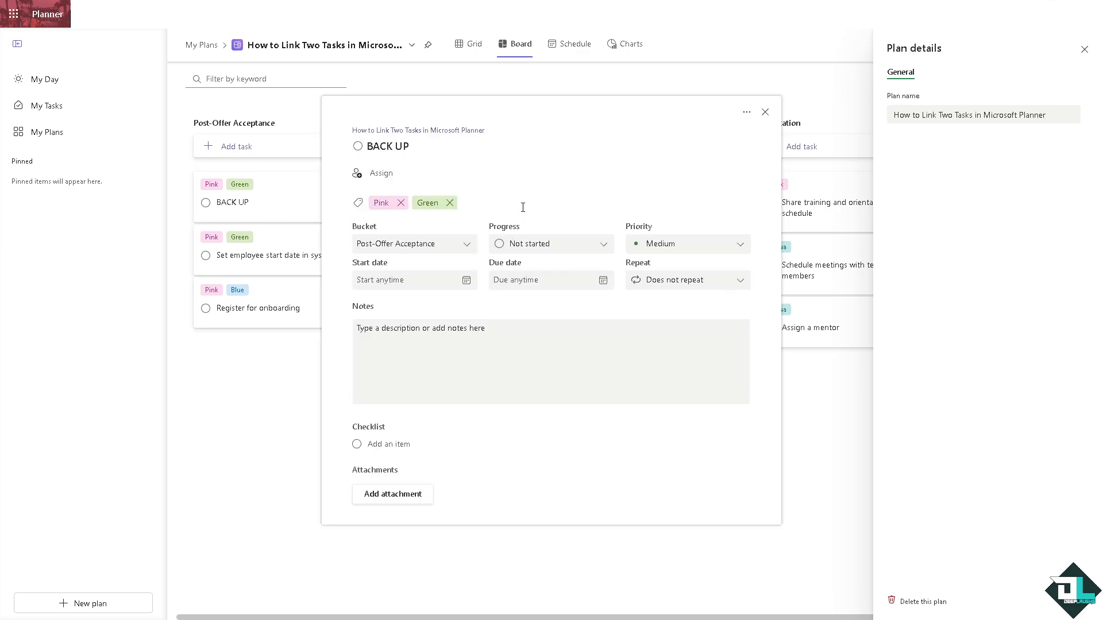
mouse_move(746, 111)
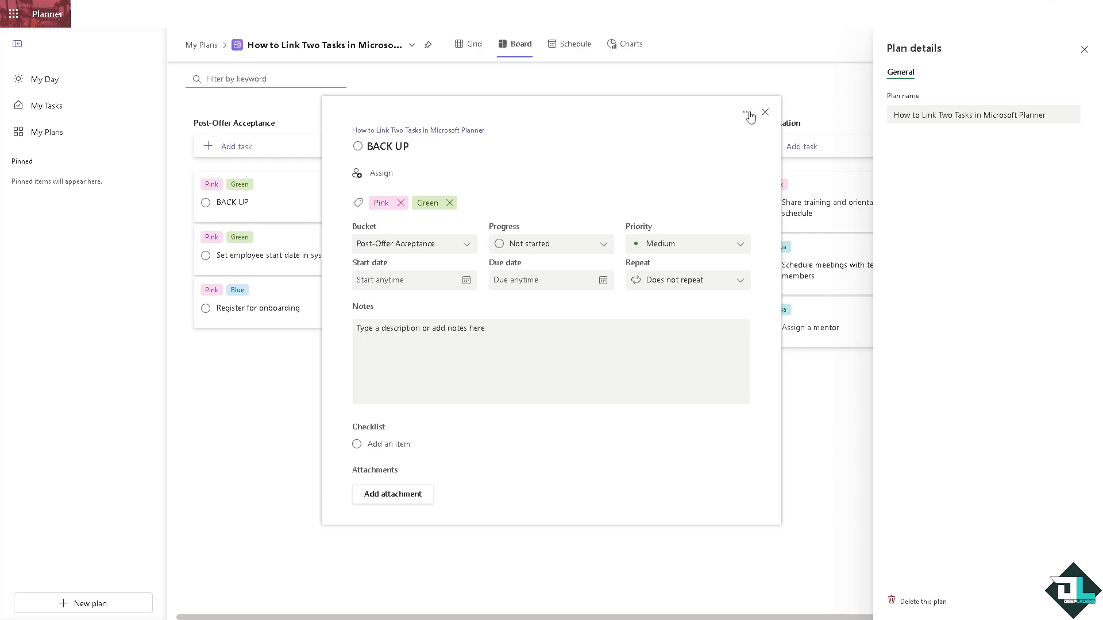
Copy the link to the BACK UP task and write 'LINK TASKS 1' in its notes
left_click(746, 111)
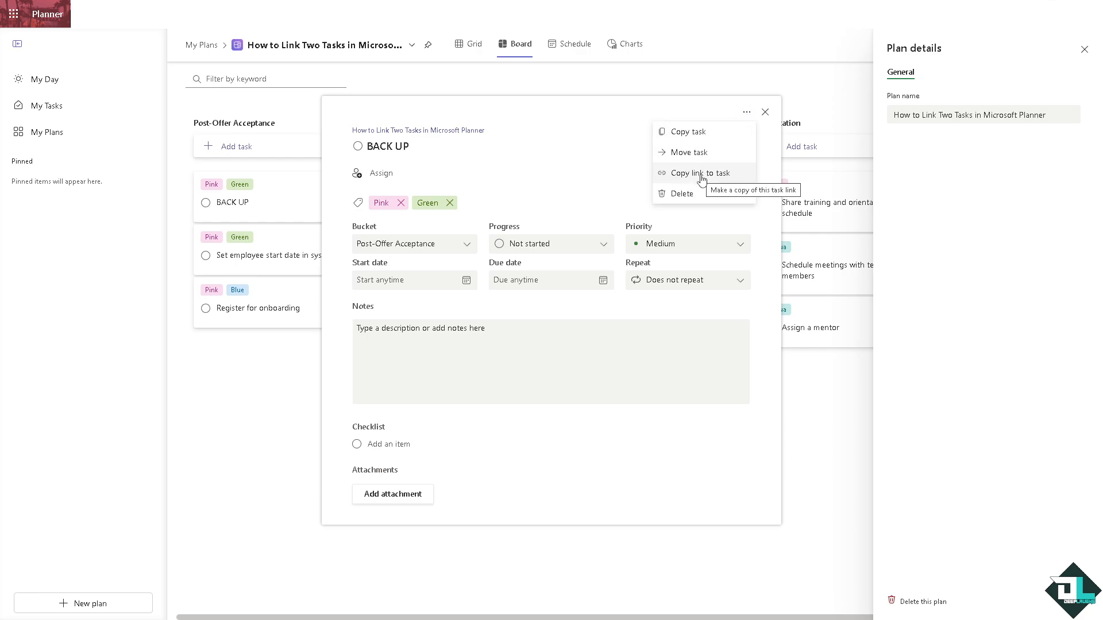
left_click(701, 179)
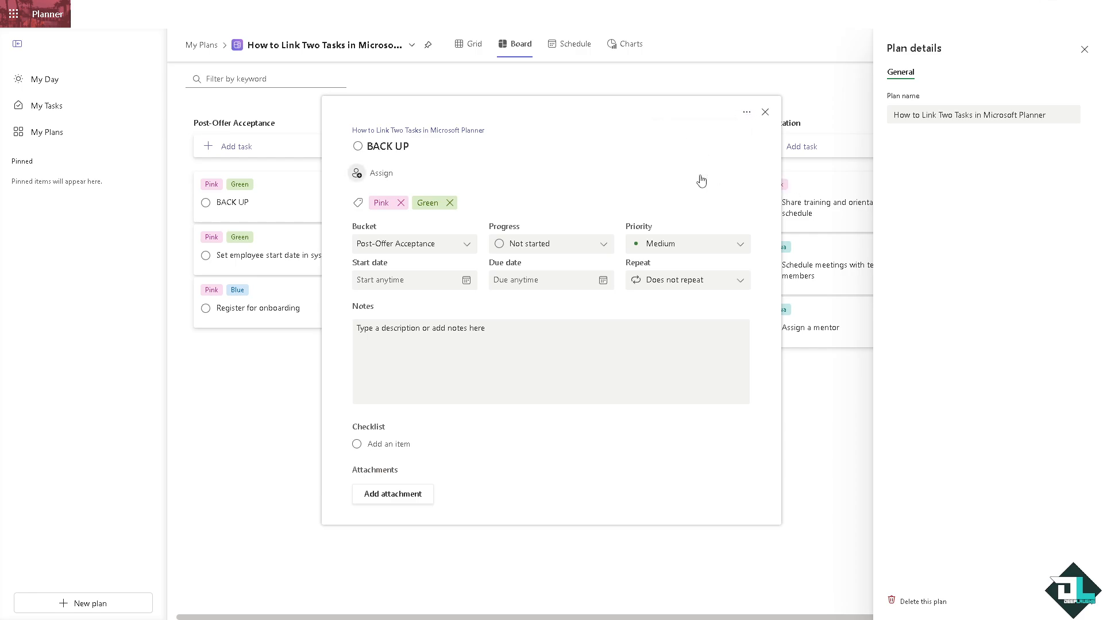
left_click(747, 111)
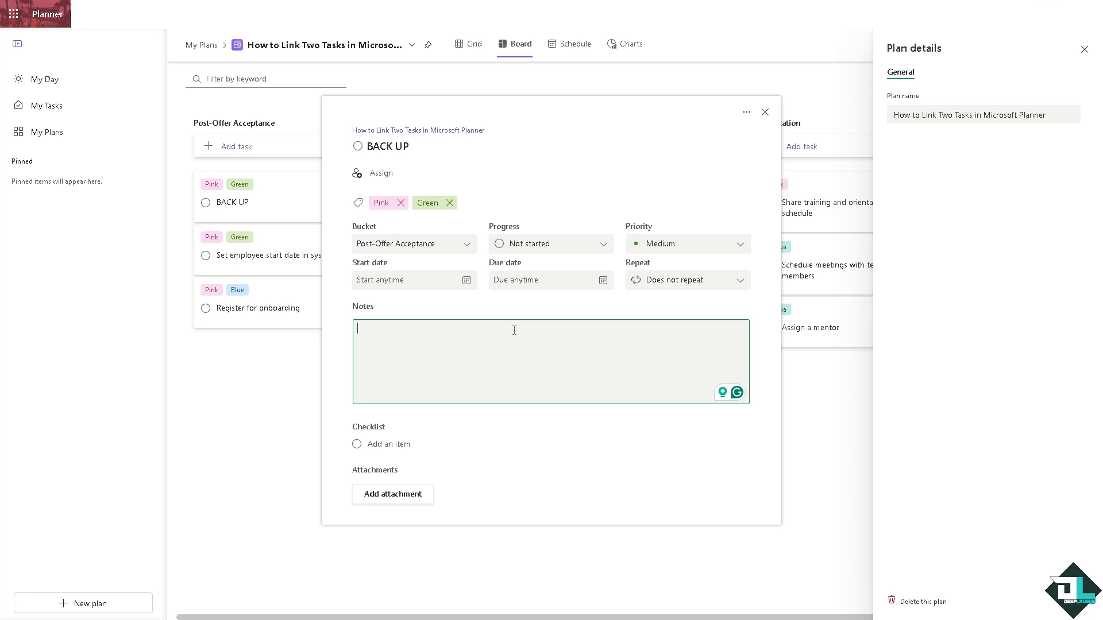
type("LINK")
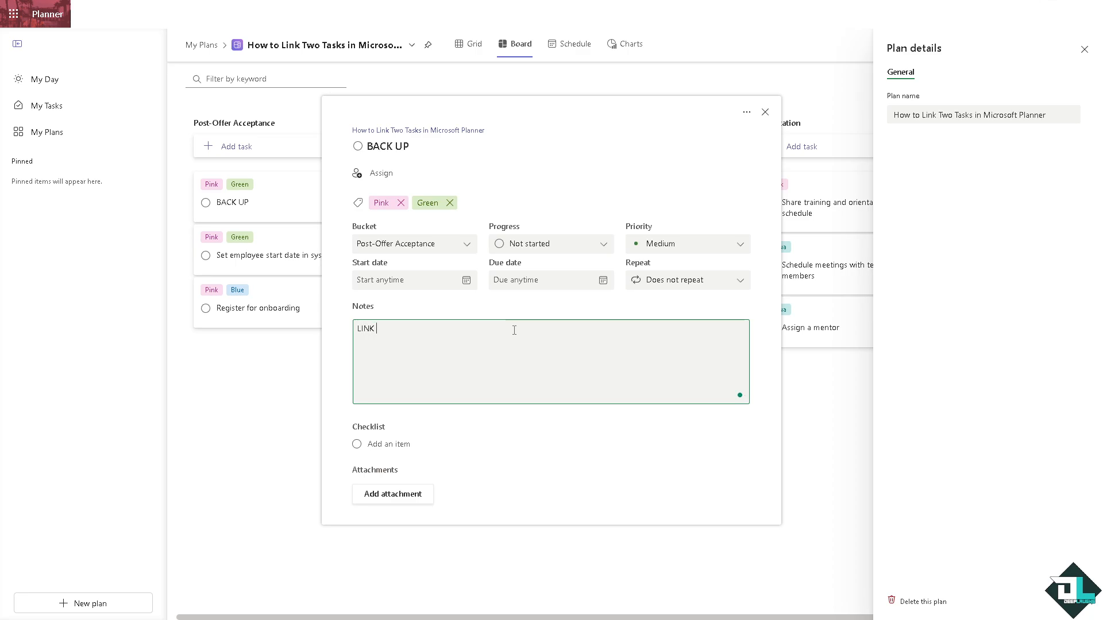
type("TASKS 1")
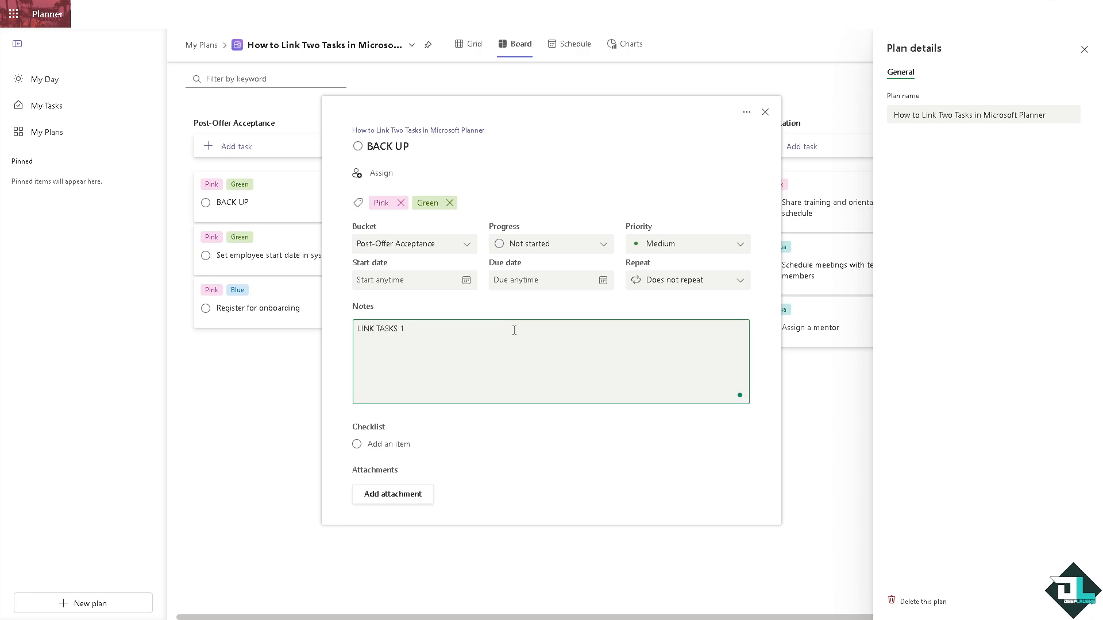
Copy a link to the Set up employee company accounts task and paste it into the paperwork task
left_click(765, 112)
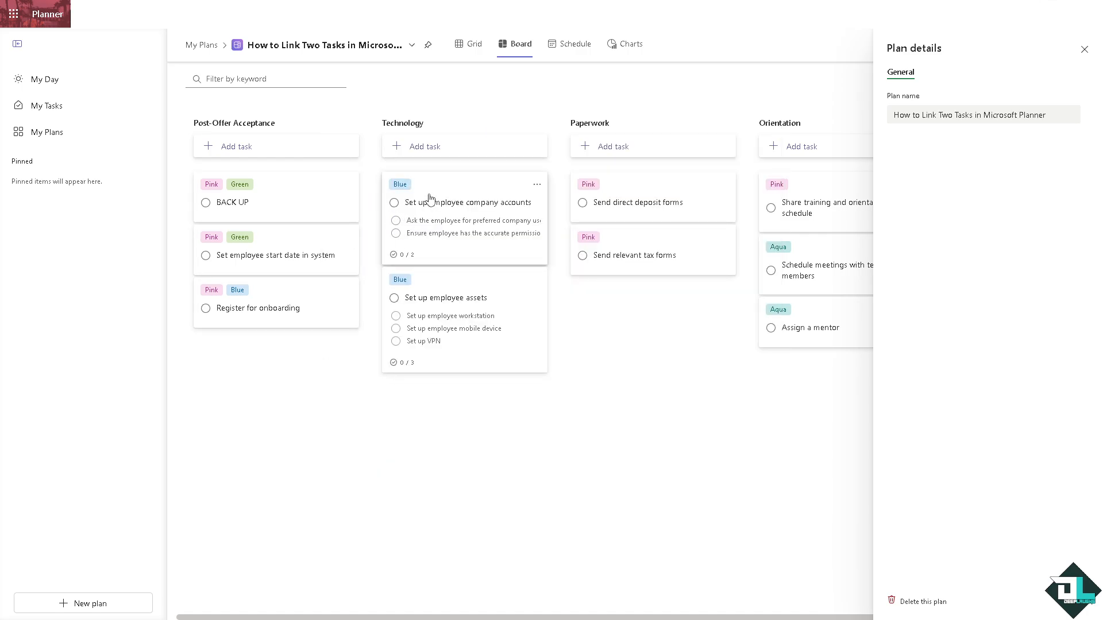
left_click(467, 202)
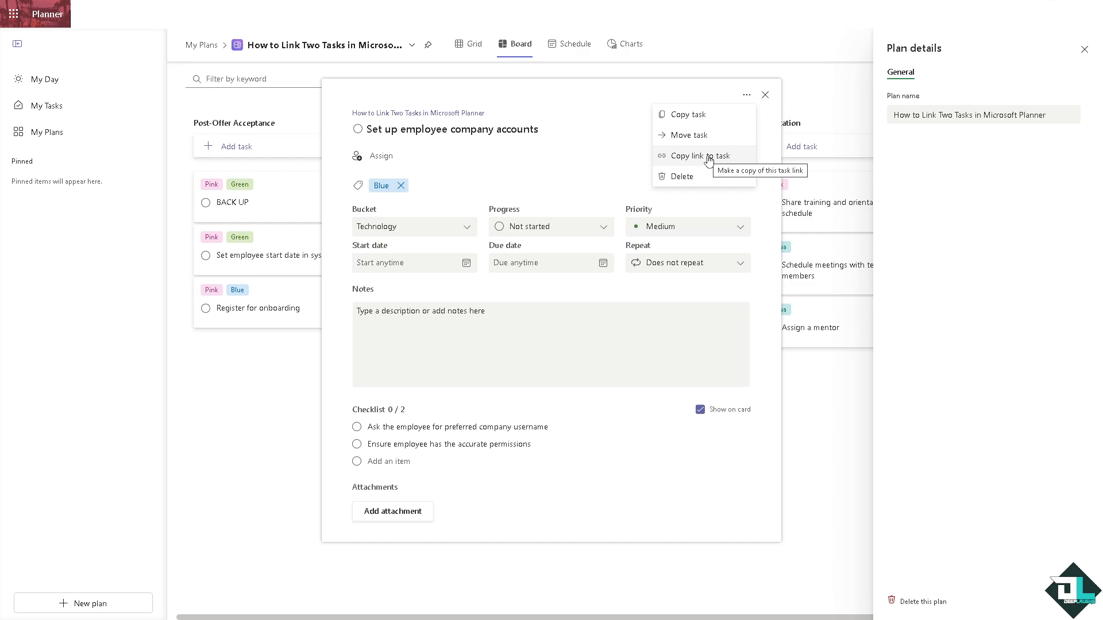
left_click(700, 156)
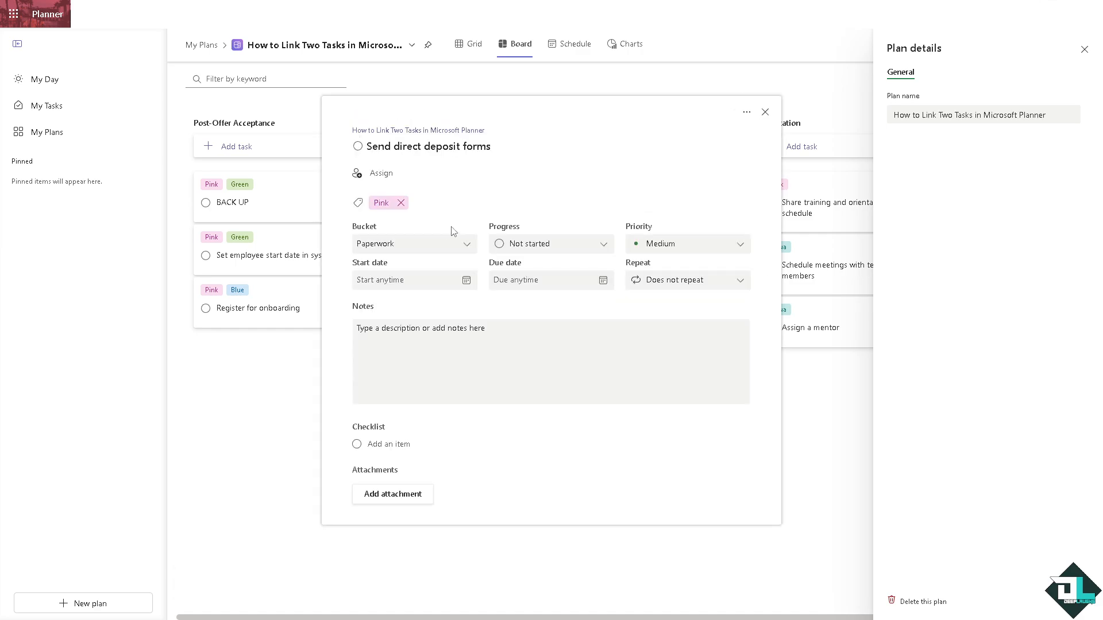
type("Planner - Set up employee company accounts")
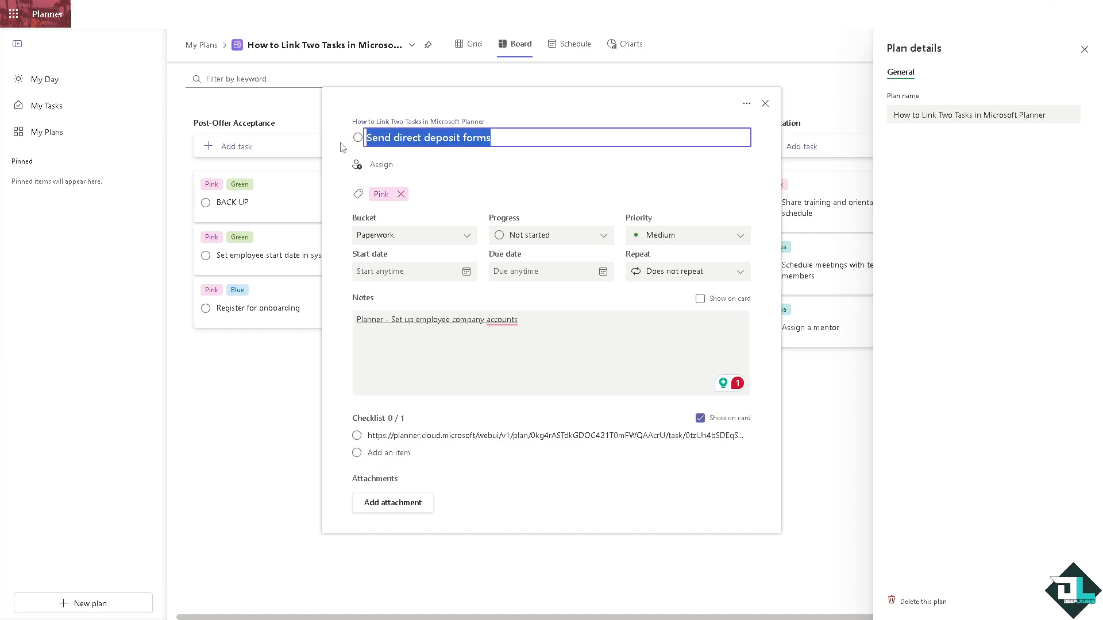
Rename the paperwork task to 'LINK TO TASK 2' and reopen its details to review
type("LINK TO")
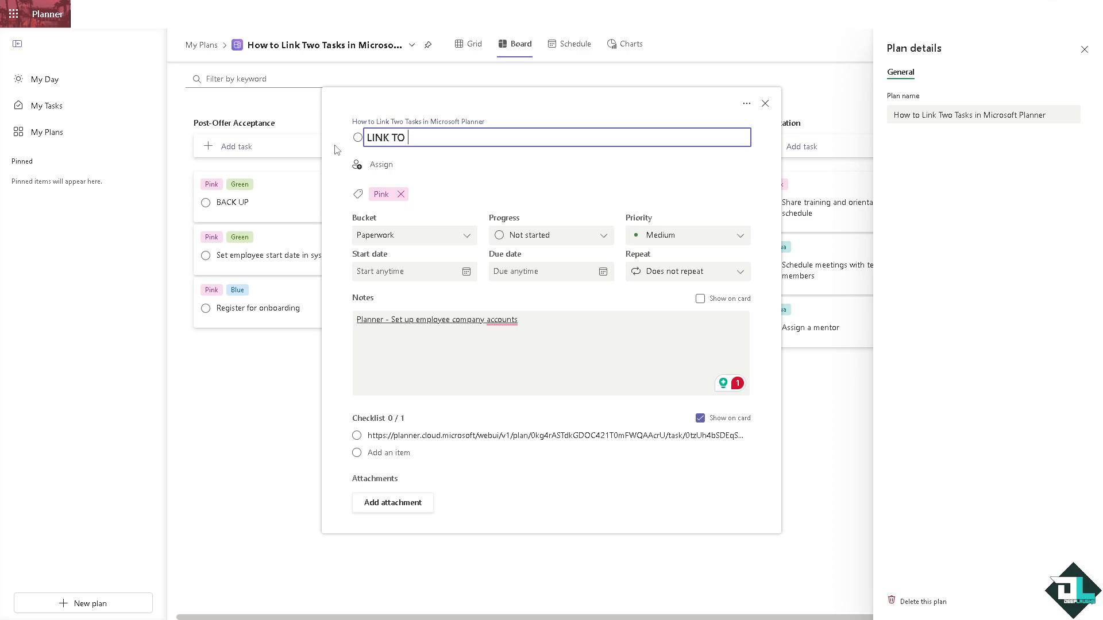
type("TASK 2")
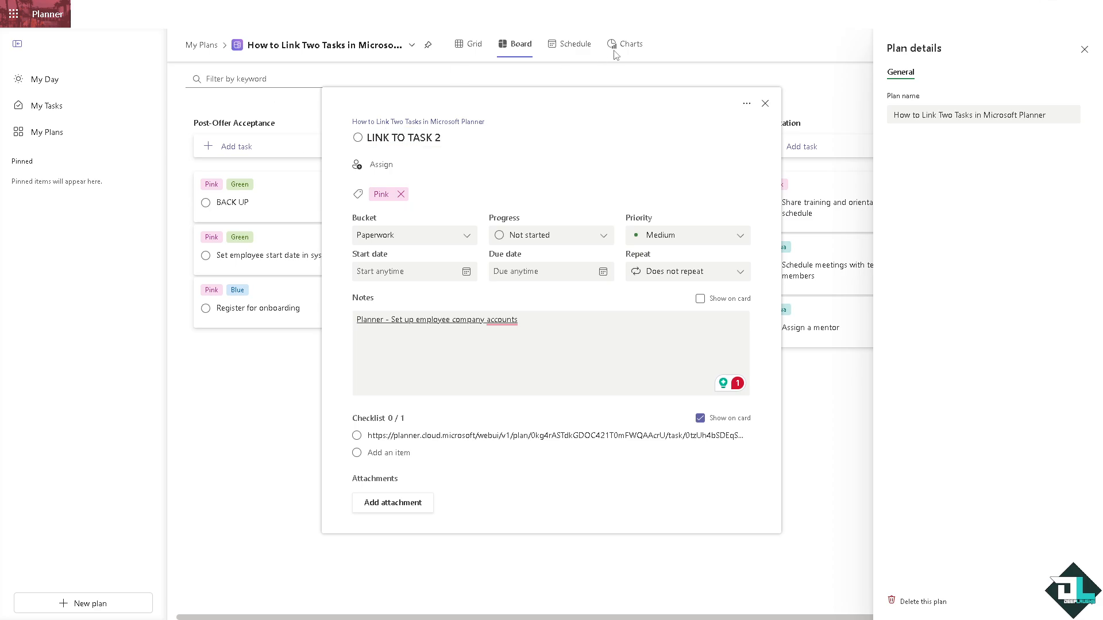
left_click(765, 103)
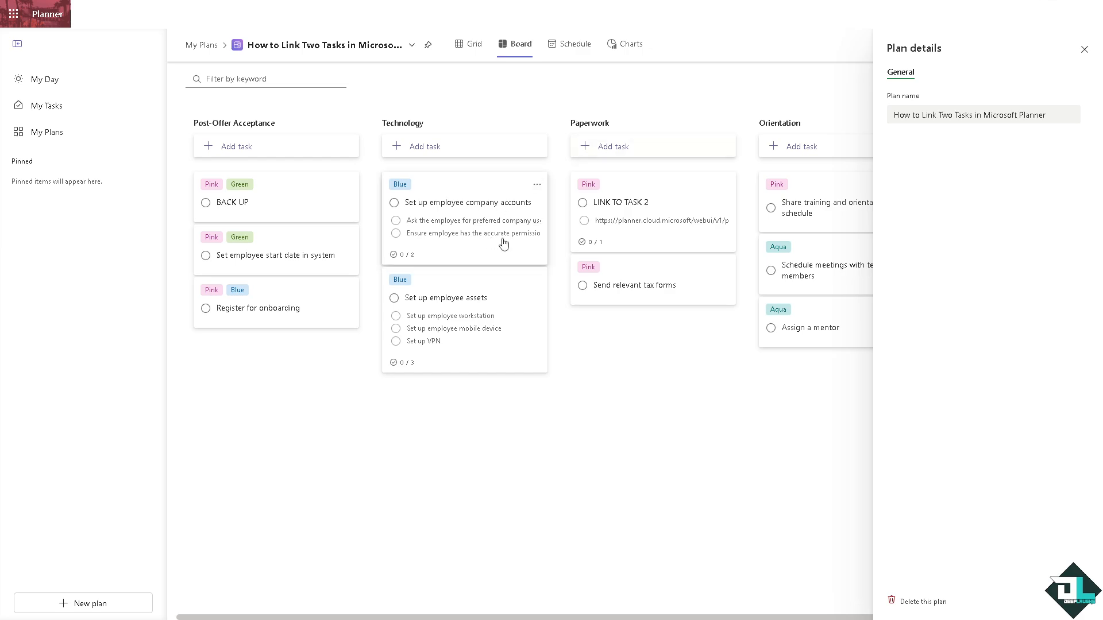
left_click(621, 202)
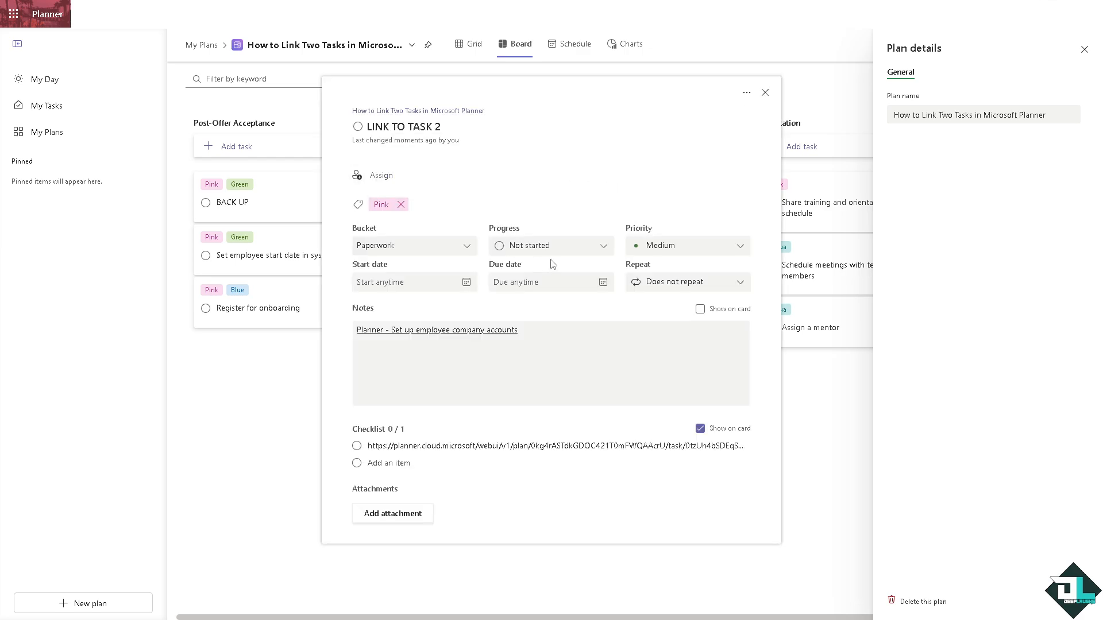
mouse_move(791, 99)
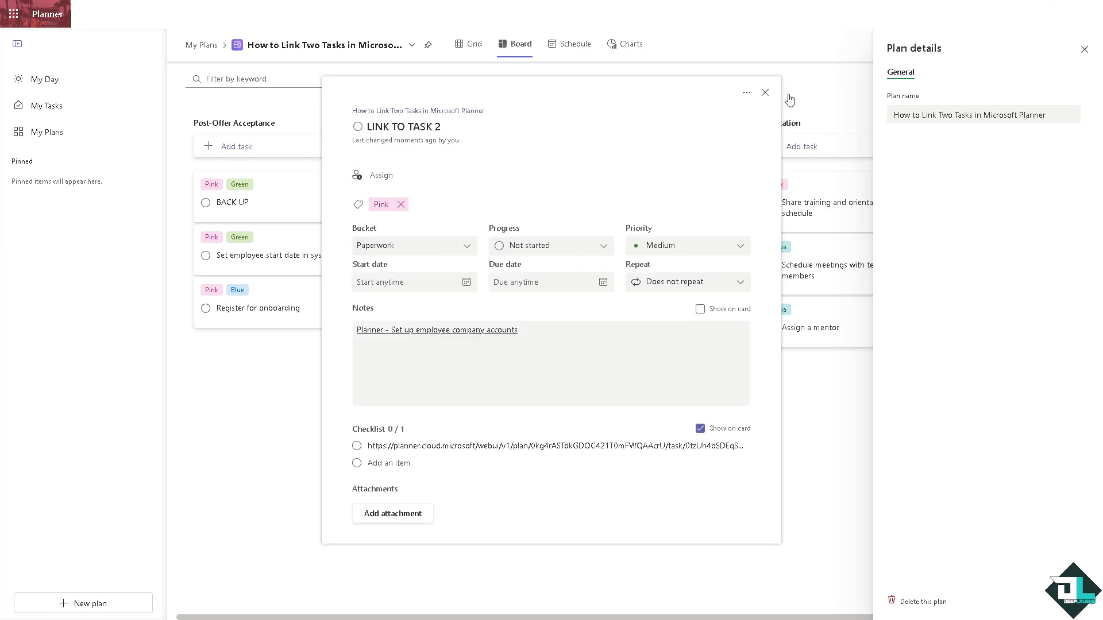
Switch to Grid view and rename the Pink label to LINKED for all tasks
left_click(766, 92)
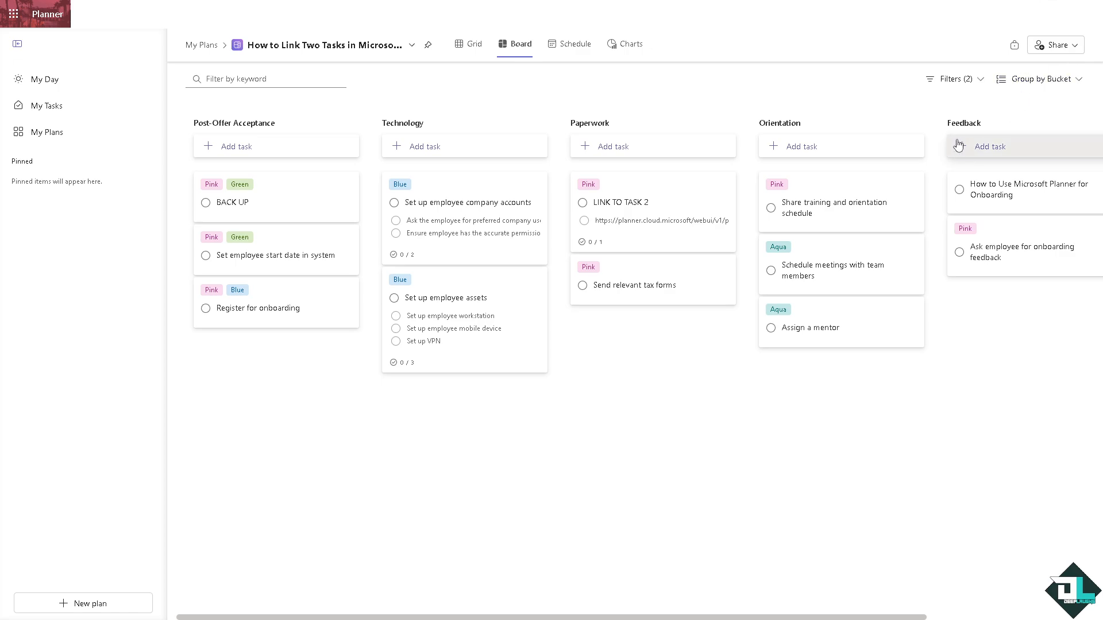
left_click(474, 44)
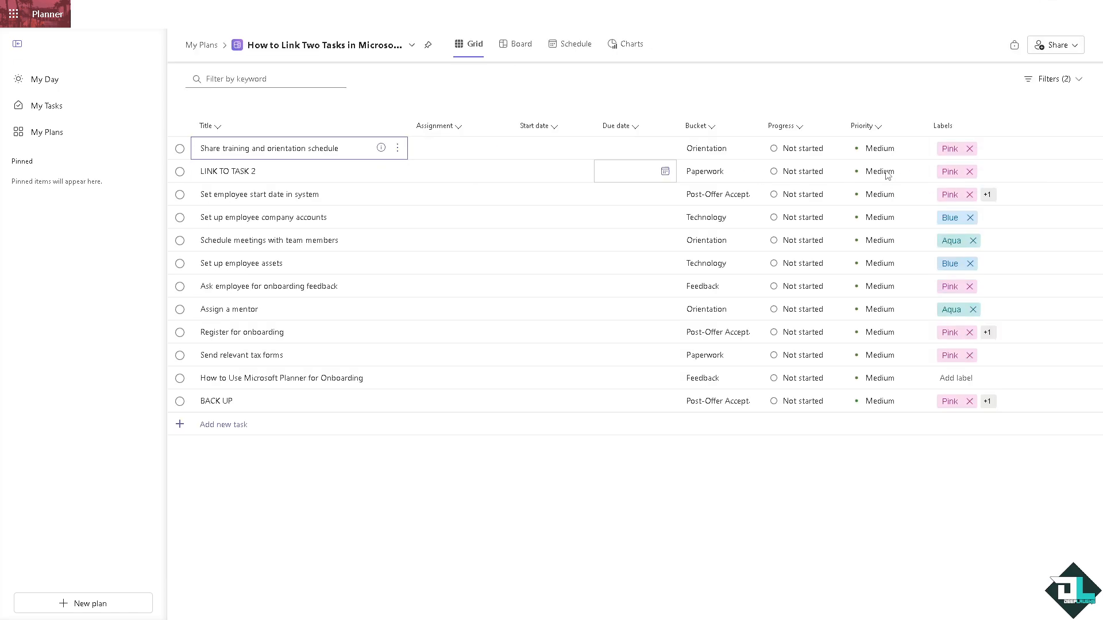
left_click(949, 172)
type("L")
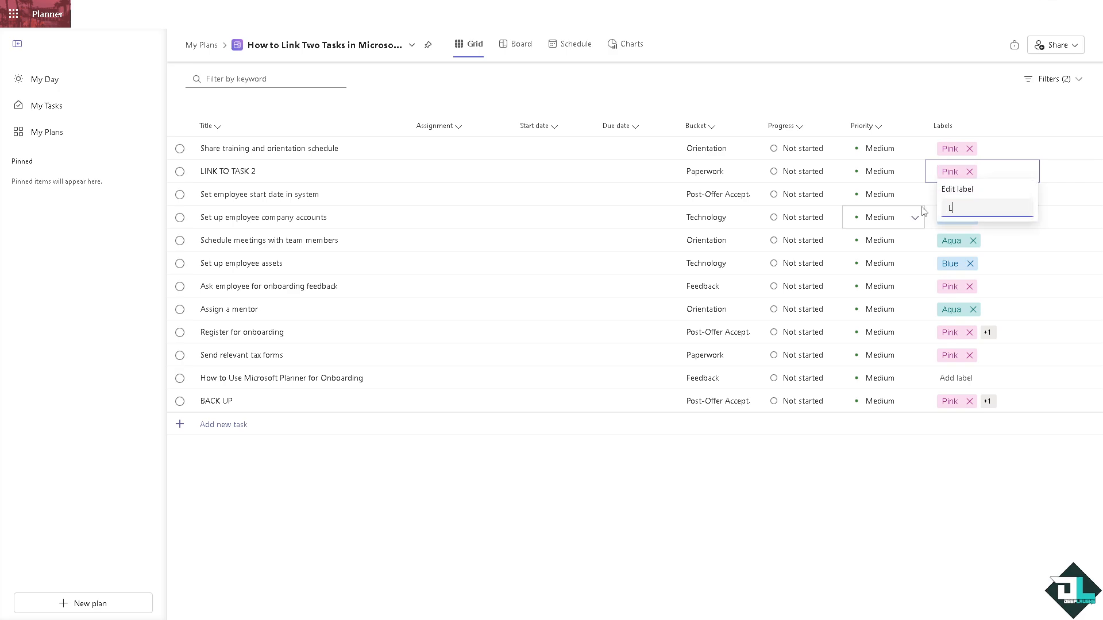
type("INKED")
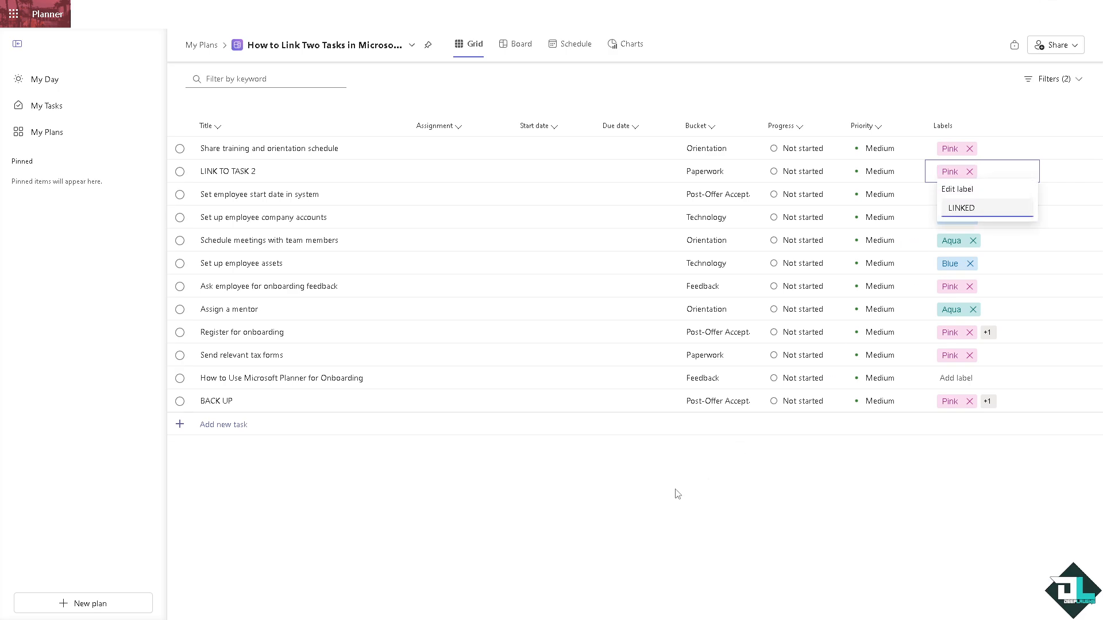
type("LINKED")
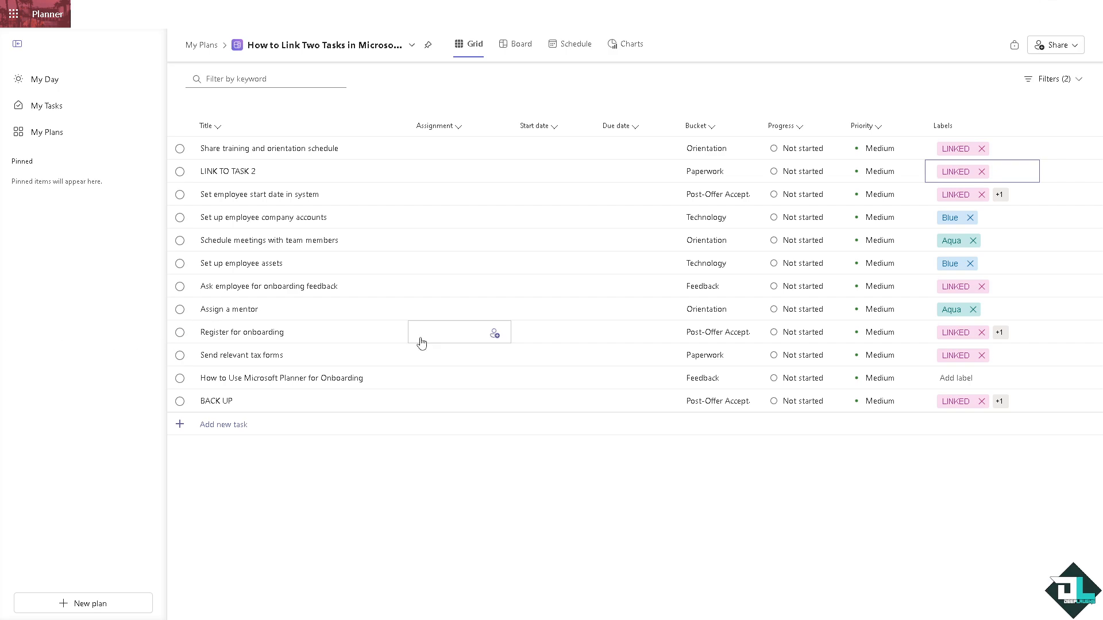
mouse_move(230, 432)
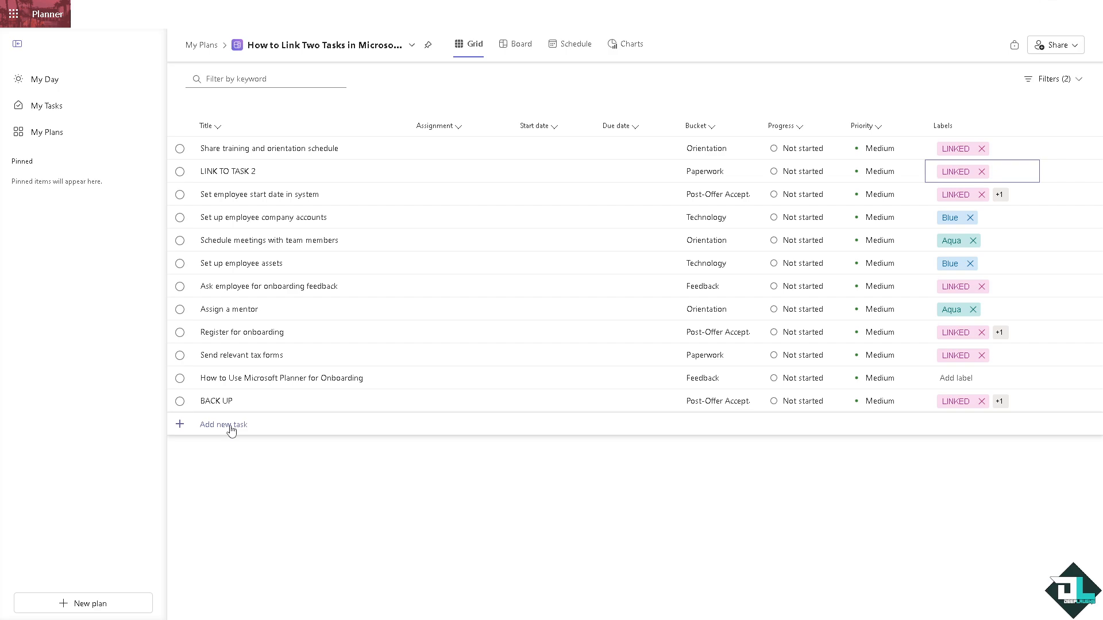
Add a new task named MASTER LINK to the list
left_click(223, 425)
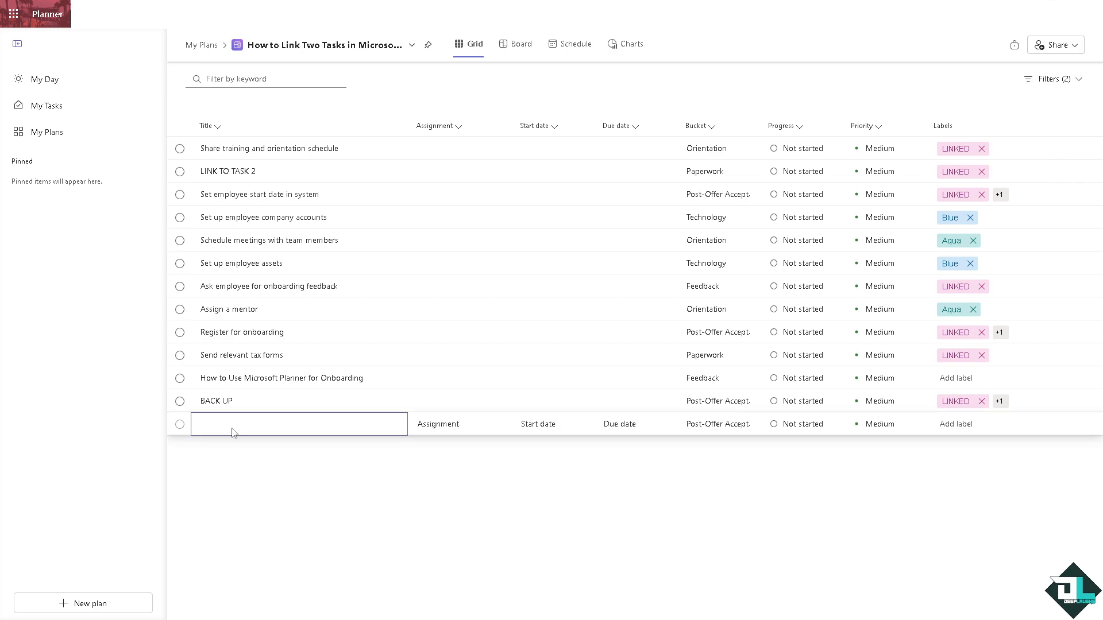
type("MASTER")
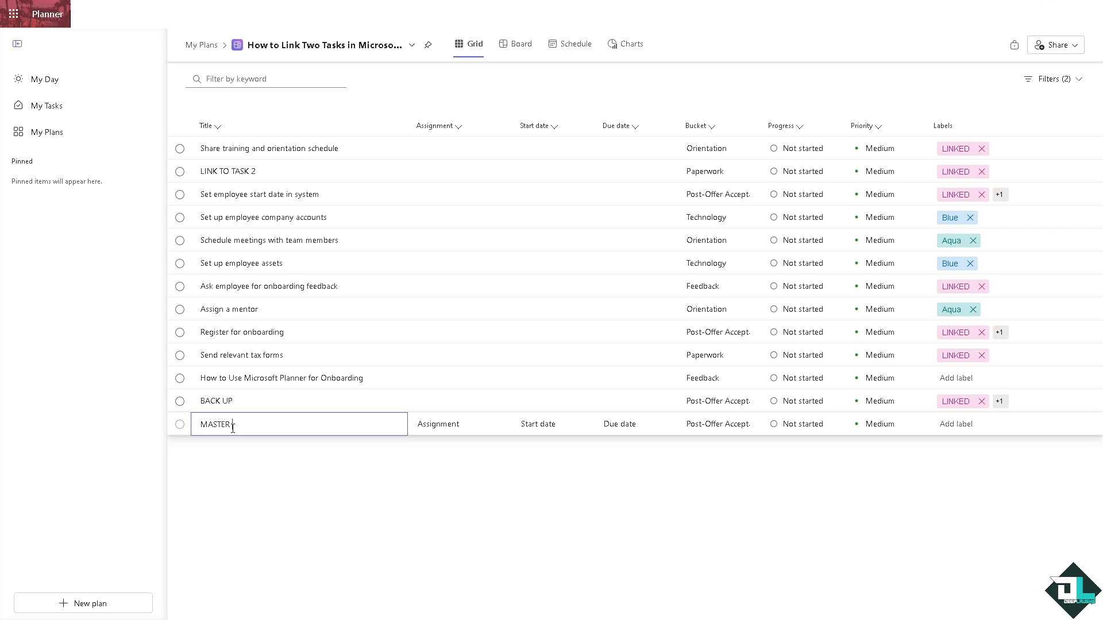
key("Enter")
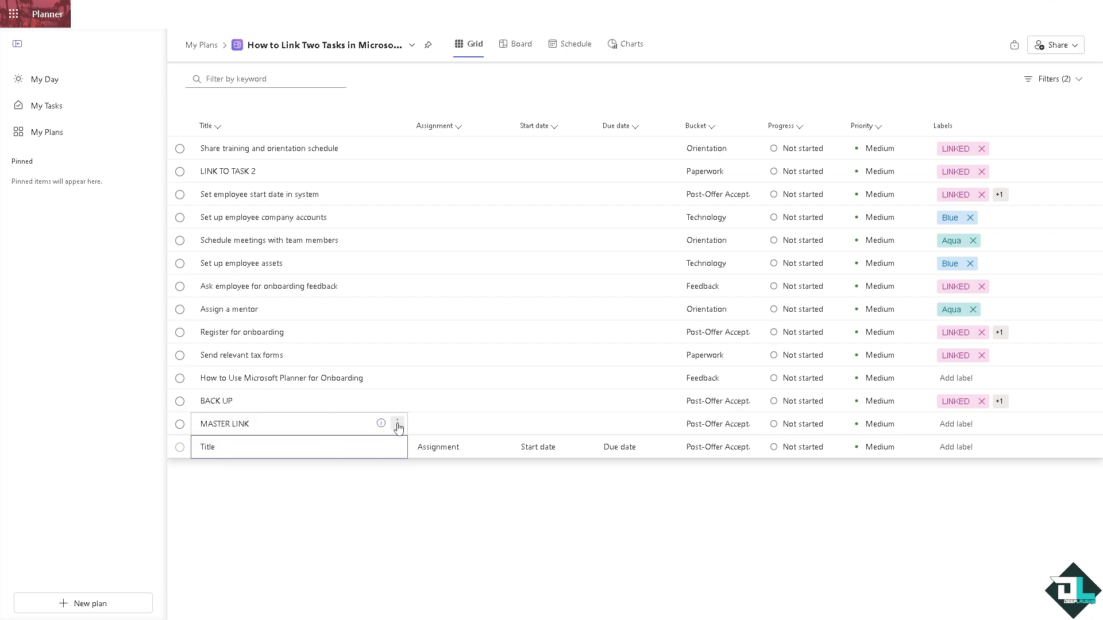
Check the MASTER LINK task details, then bring up its more-actions menu for Copy link
left_click(397, 424)
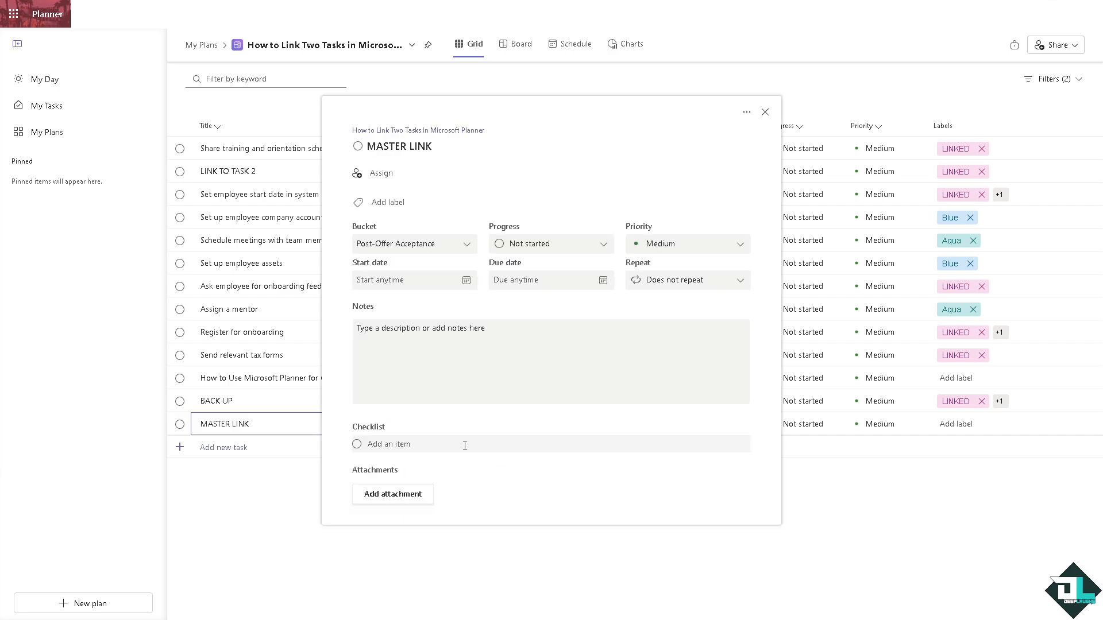
left_click(766, 111)
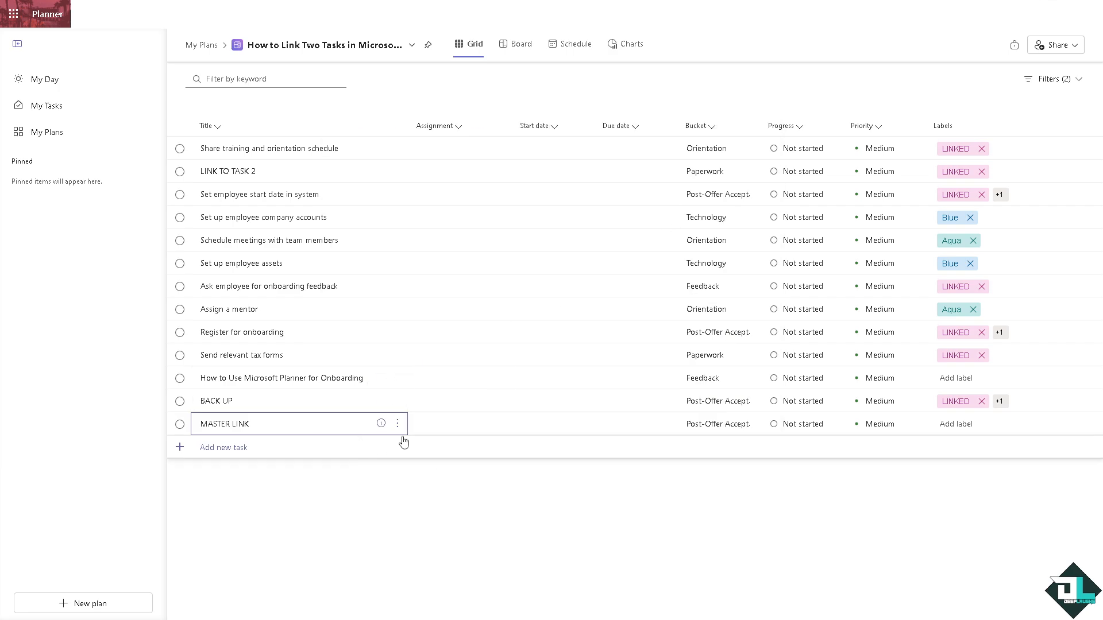
left_click(398, 424)
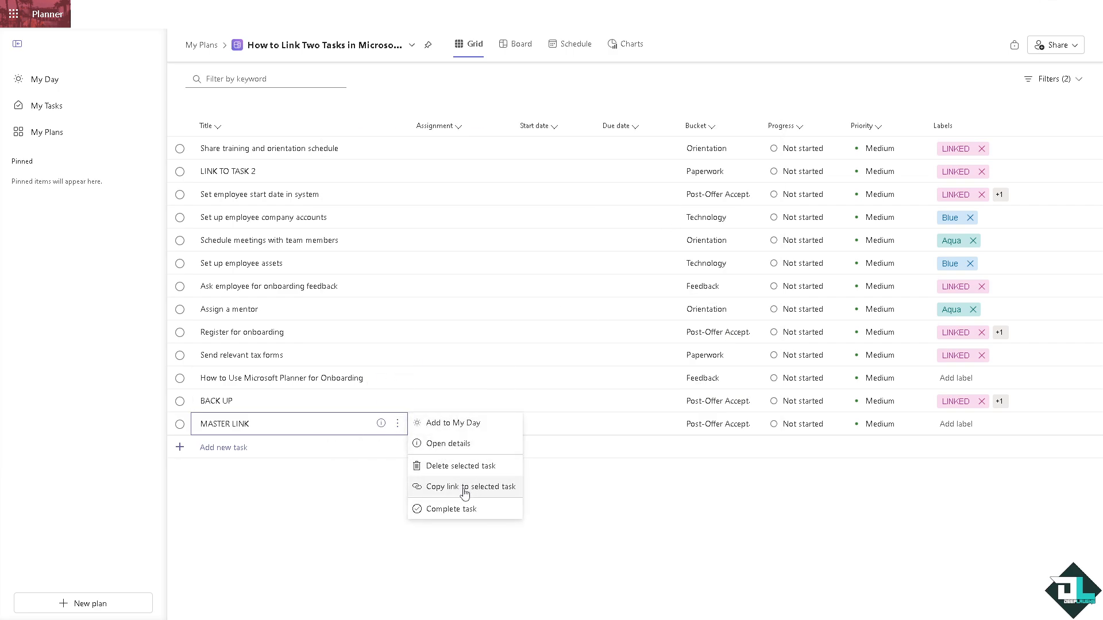